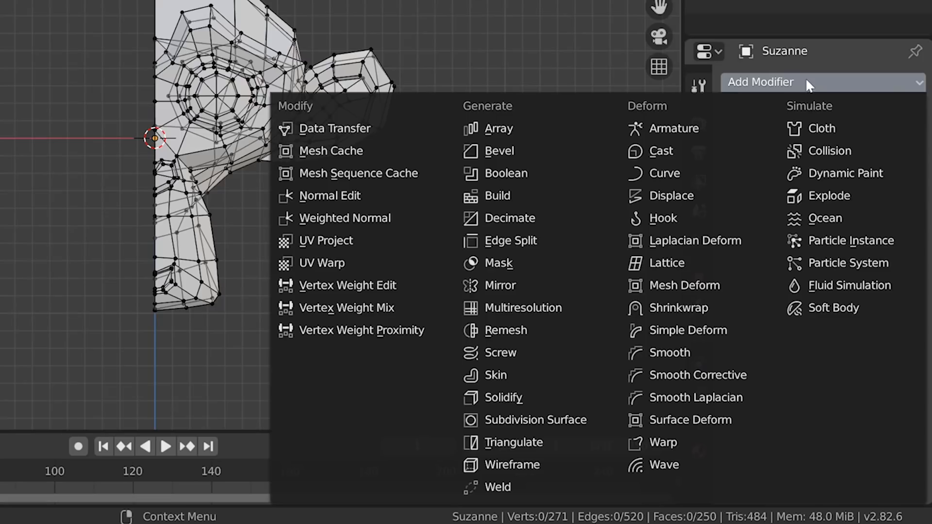
Add a modifier to the half Suzanne mesh from the Add Modifier menu.
click(500, 285)
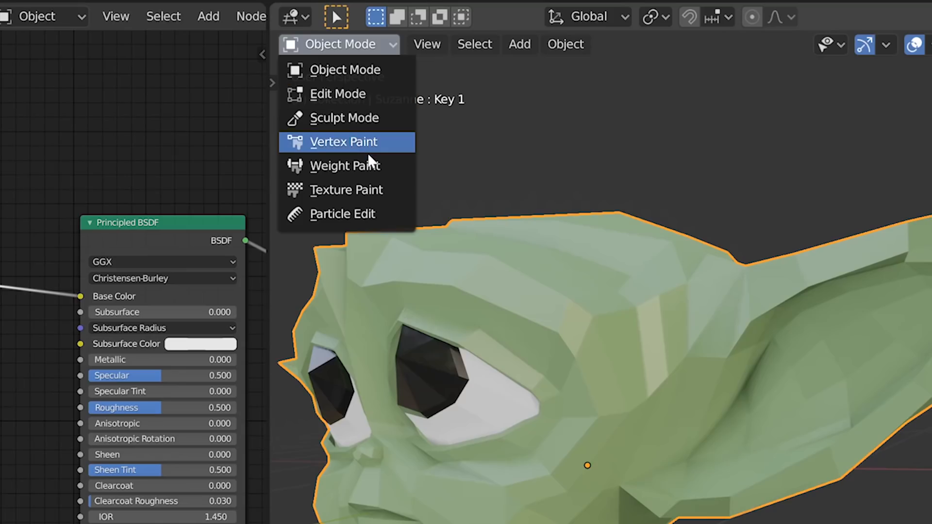
Switch the hair-covered Suzanne head into Weight Paint mode to paint its weight map.
click(343, 142)
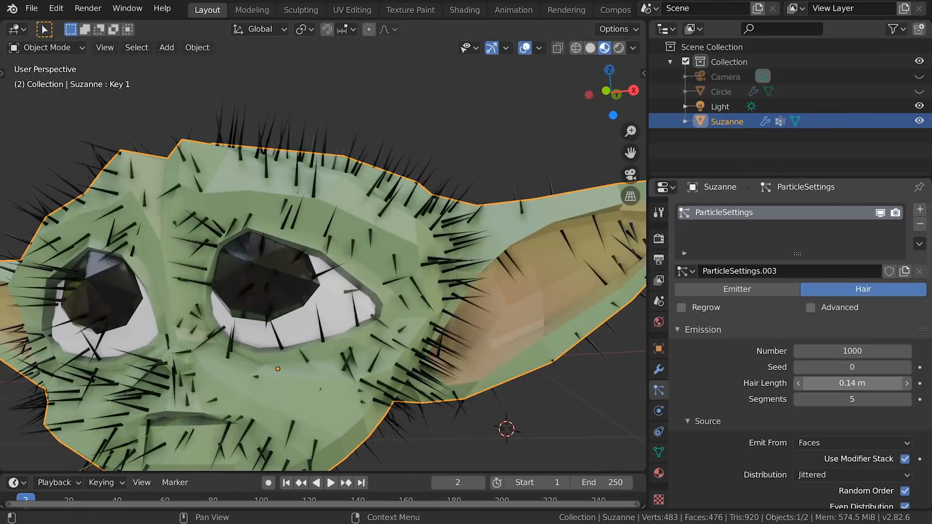
click(45, 48)
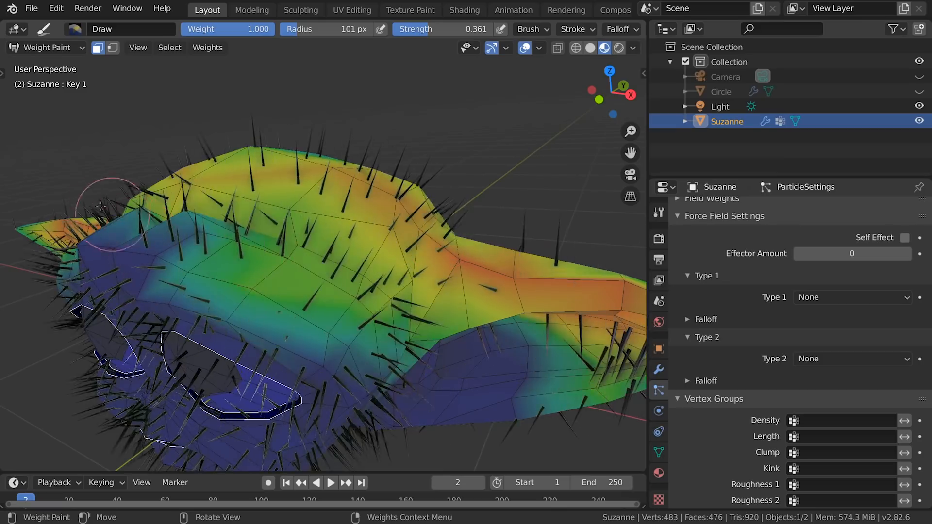